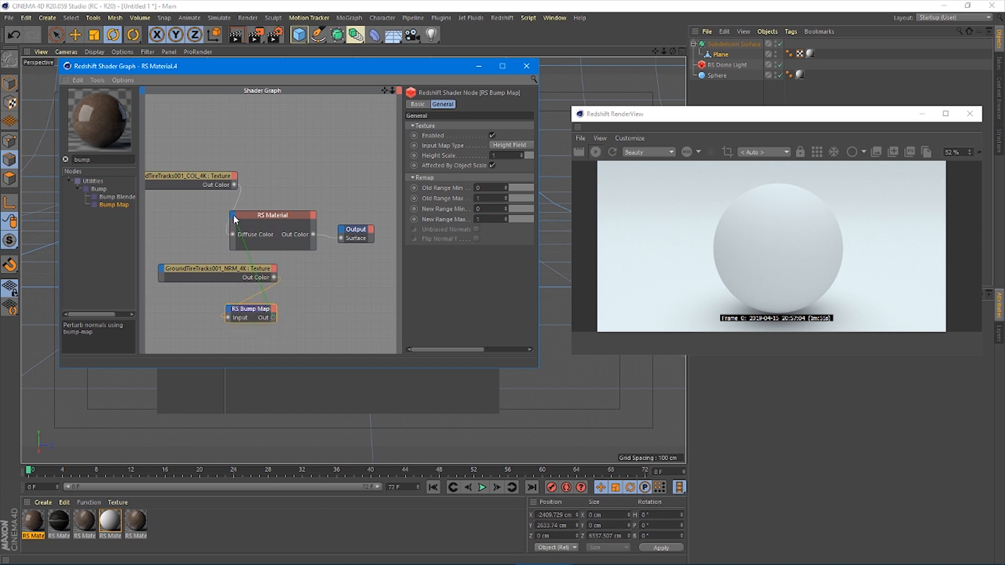
Add a Bump Map node to the mud shader graph beside the NRM texture.
{"action": "left_click", "coordinate": [525, 65]}
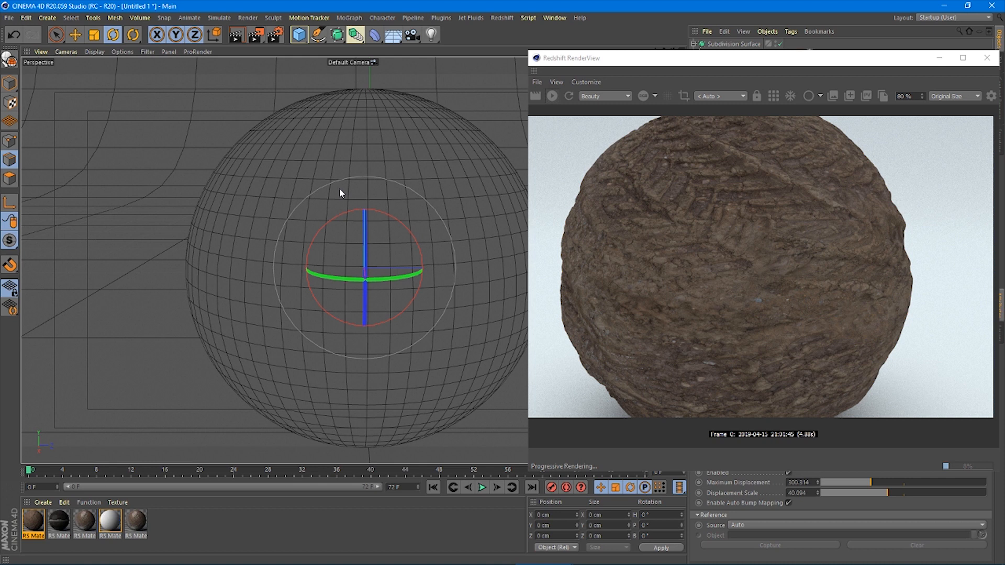
{"action": "mouse_move", "coordinate": [201, 221]}
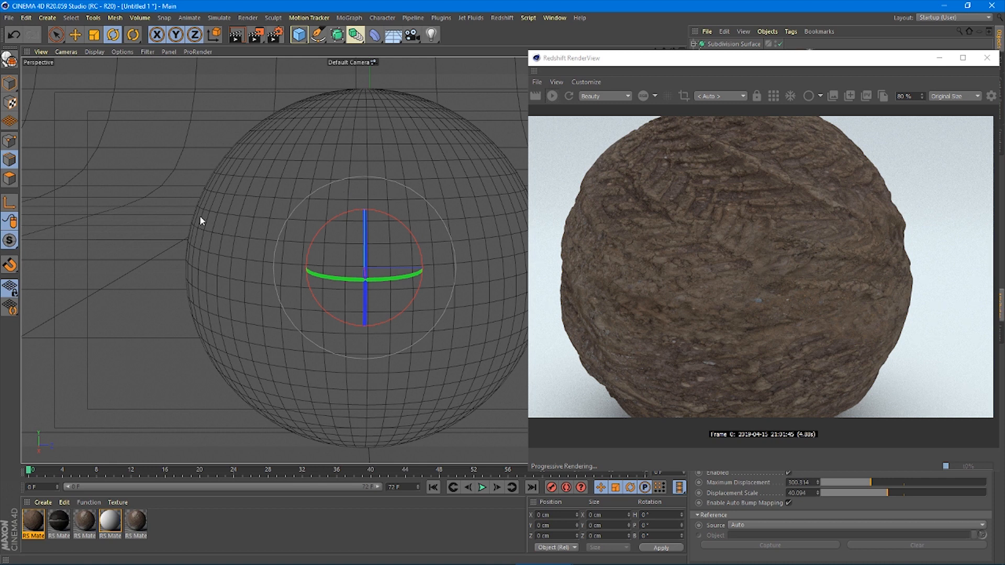
{"action": "mouse_move", "coordinate": [171, 218]}
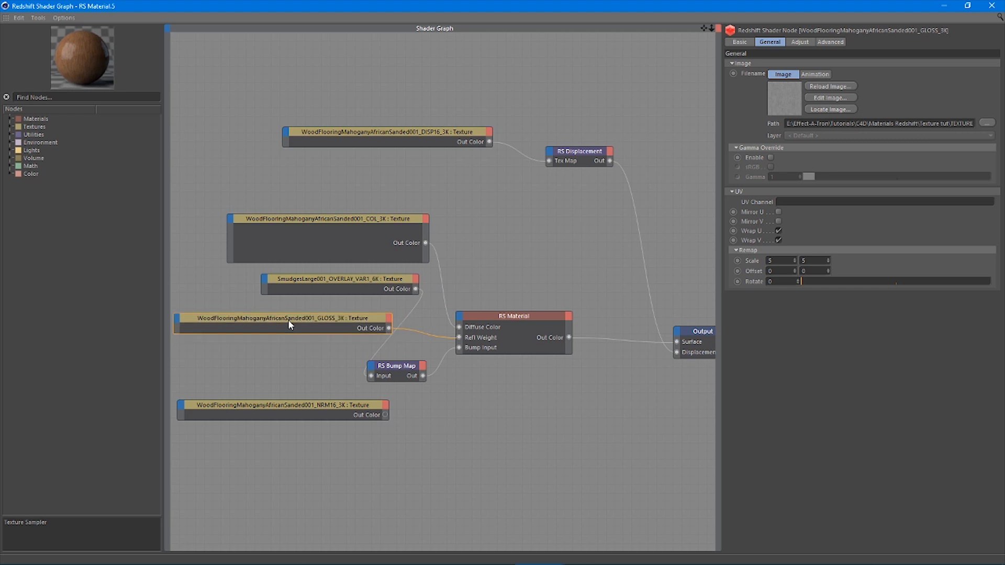
Connect the SmudgesLarge overlay to the bump map, setting Height Scale to 0.1.
{"action": "left_click", "coordinate": [336, 279]}
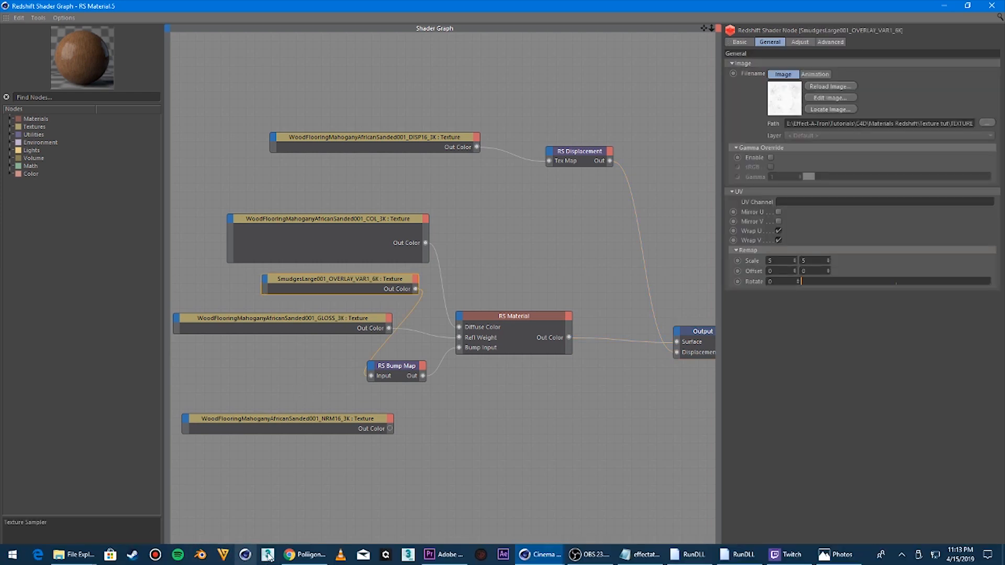
{"action": "left_click", "coordinate": [396, 366]}
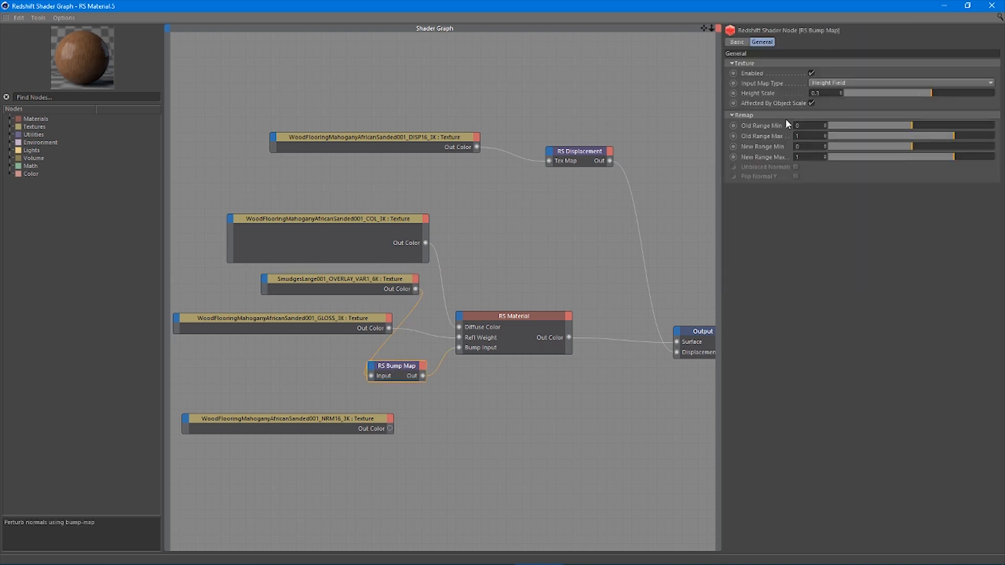